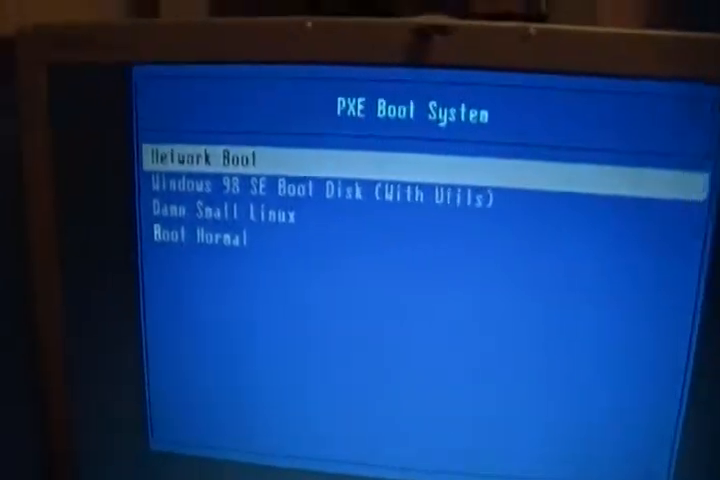
- Move the PXE menu highlight down toward the Damn Small Linux entry
key(Down)
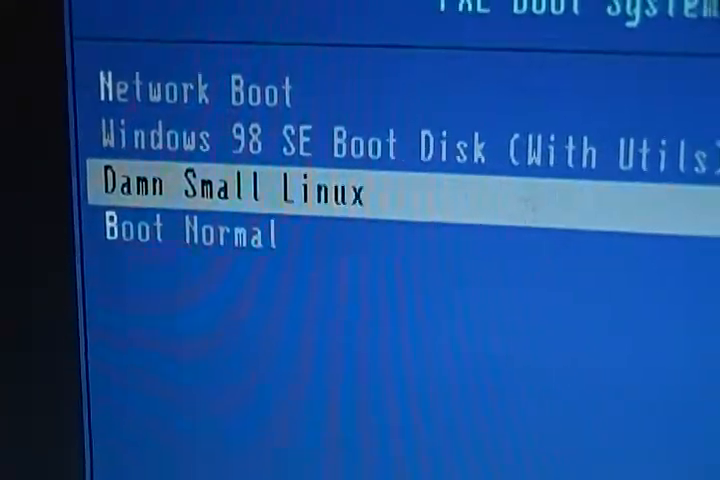